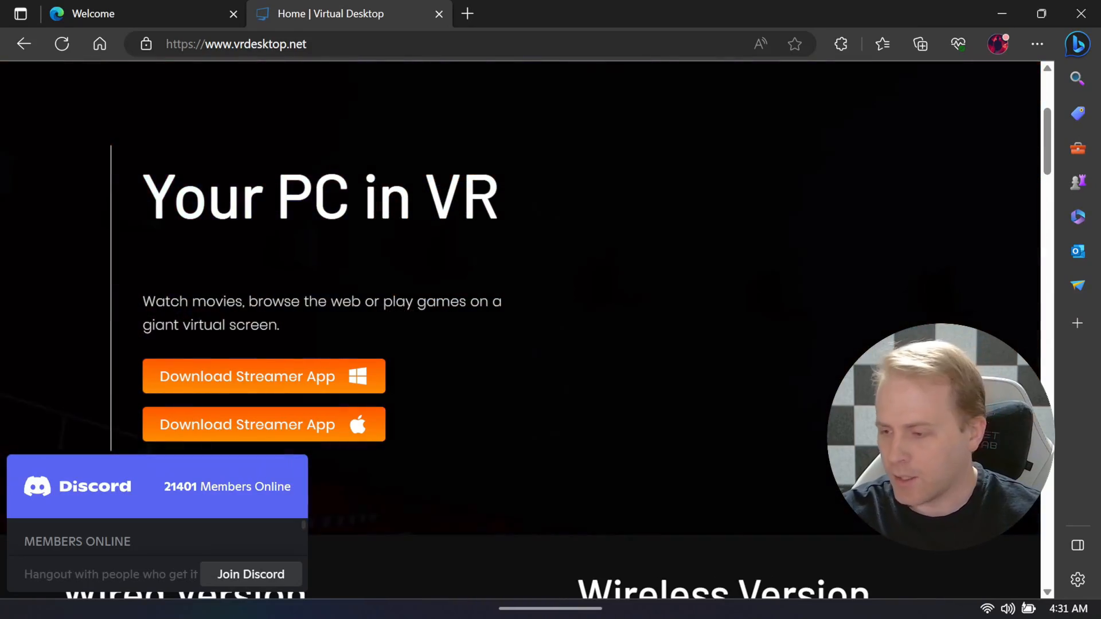
- Download the Windows Virtual Desktop Streamer installer from vrdesktop.net
{"action": "left_click", "coordinate": [235, 43]}
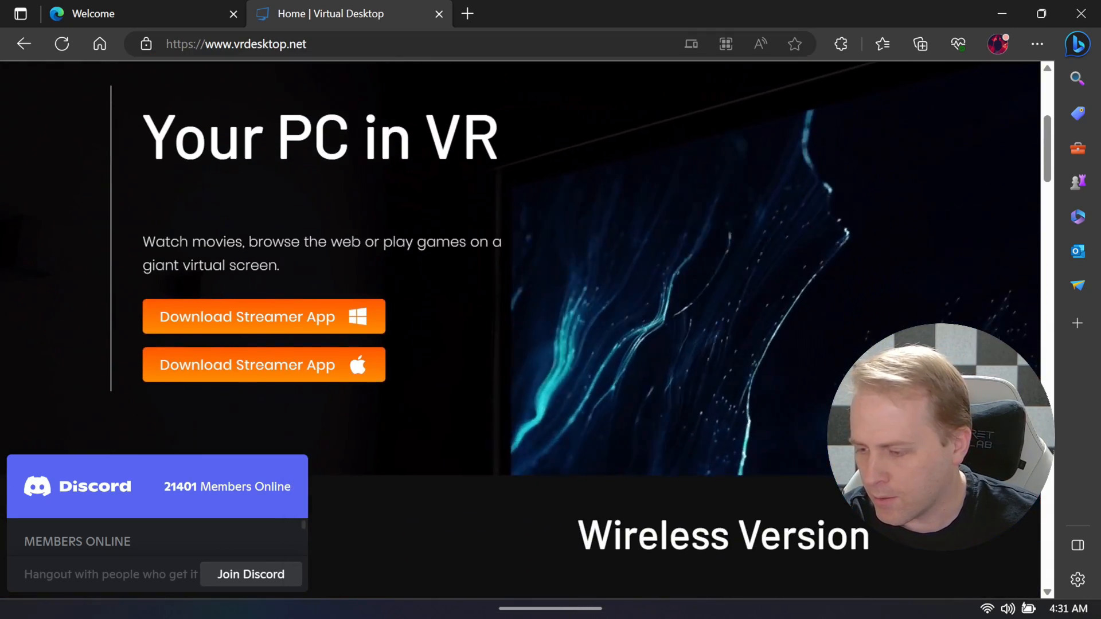
{"action": "left_click", "coordinate": [263, 316]}
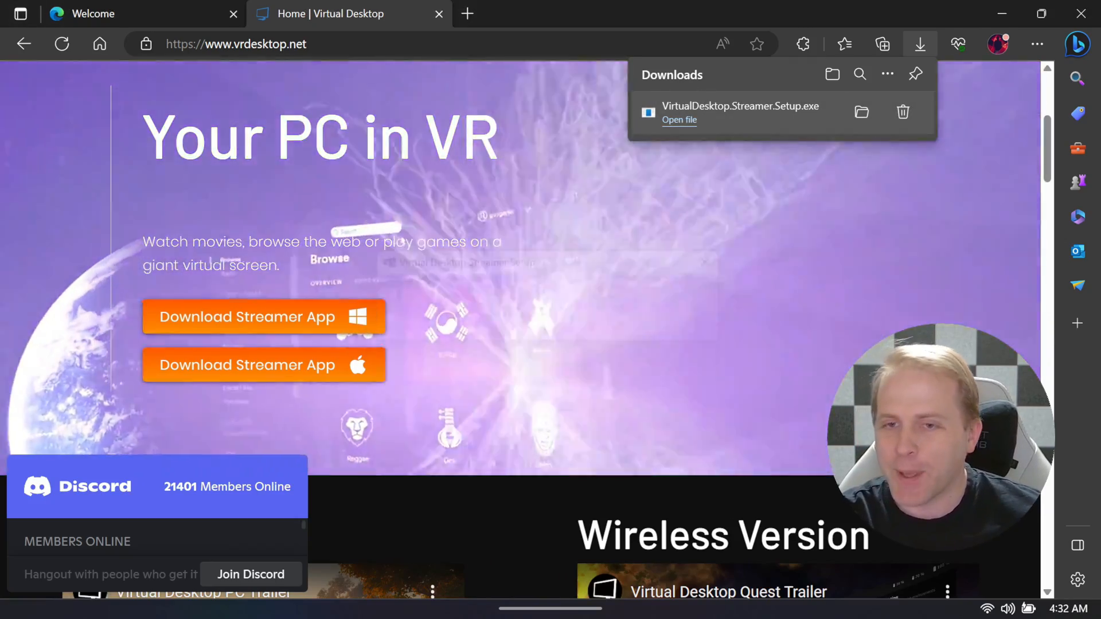
- Install Virtual Desktop Streamer in the default folder and launch it on finish
{"action": "left_click", "coordinate": [679, 119]}
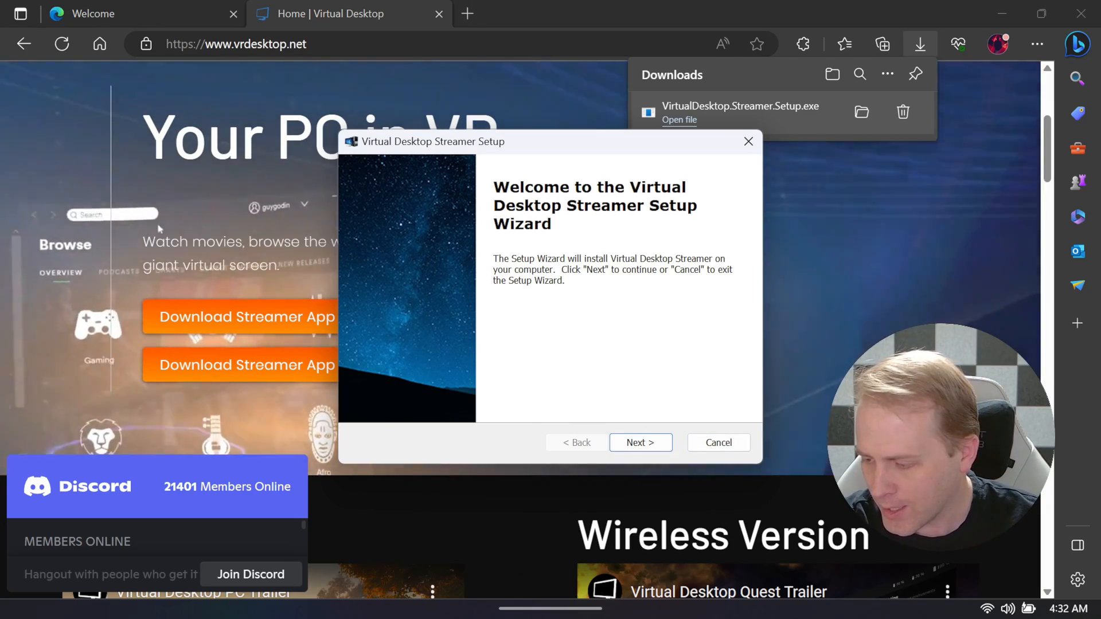
{"action": "left_click", "coordinate": [640, 442]}
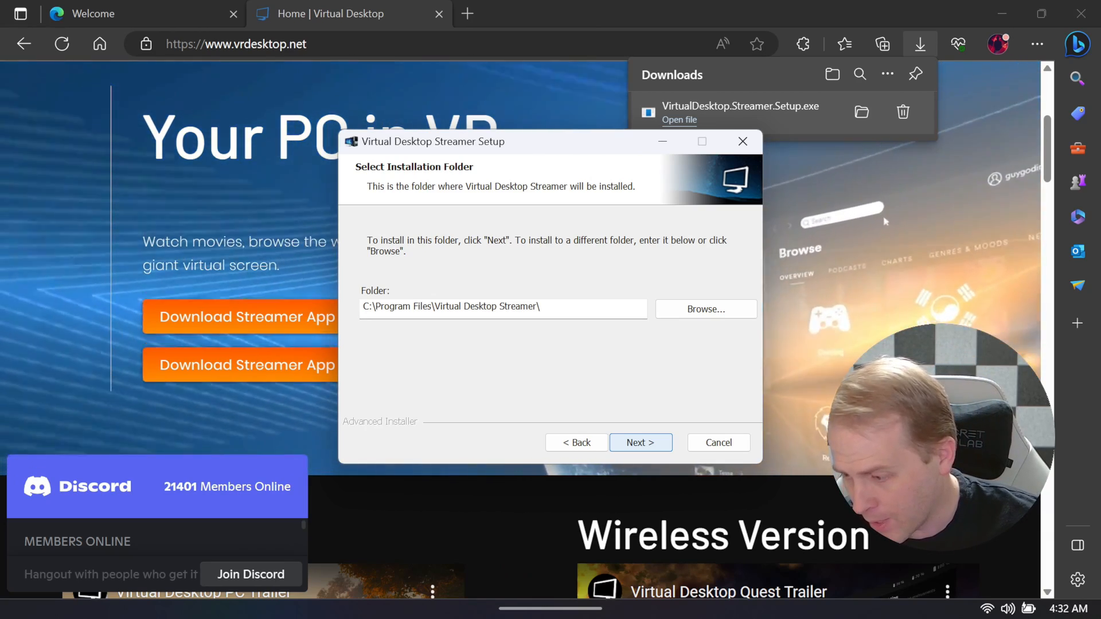
{"action": "left_click", "coordinate": [639, 442]}
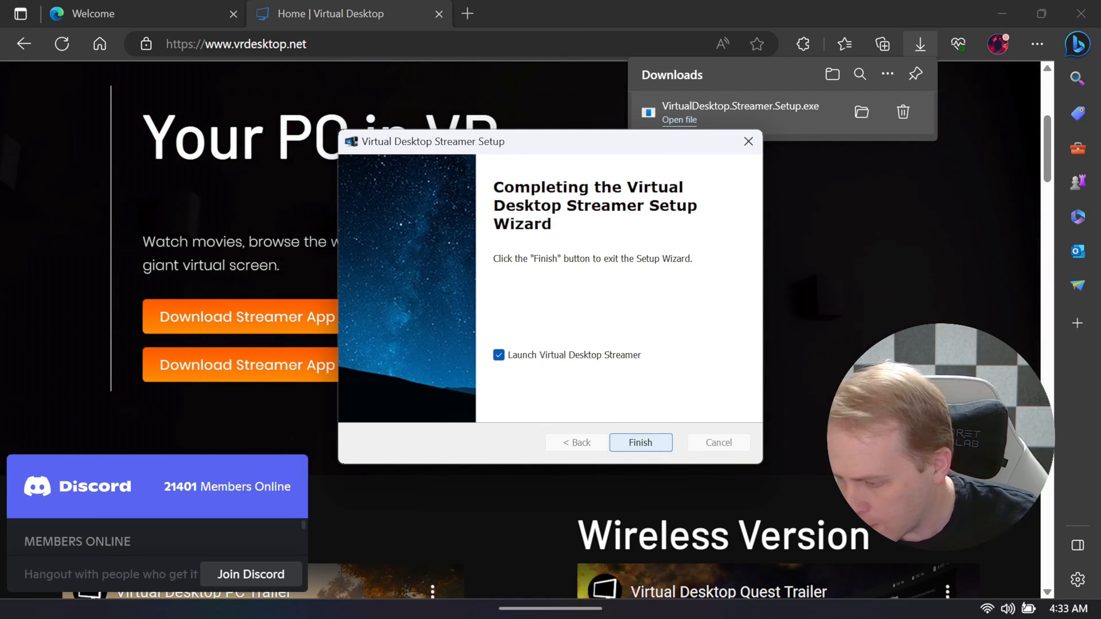
{"action": "left_click", "coordinate": [639, 442]}
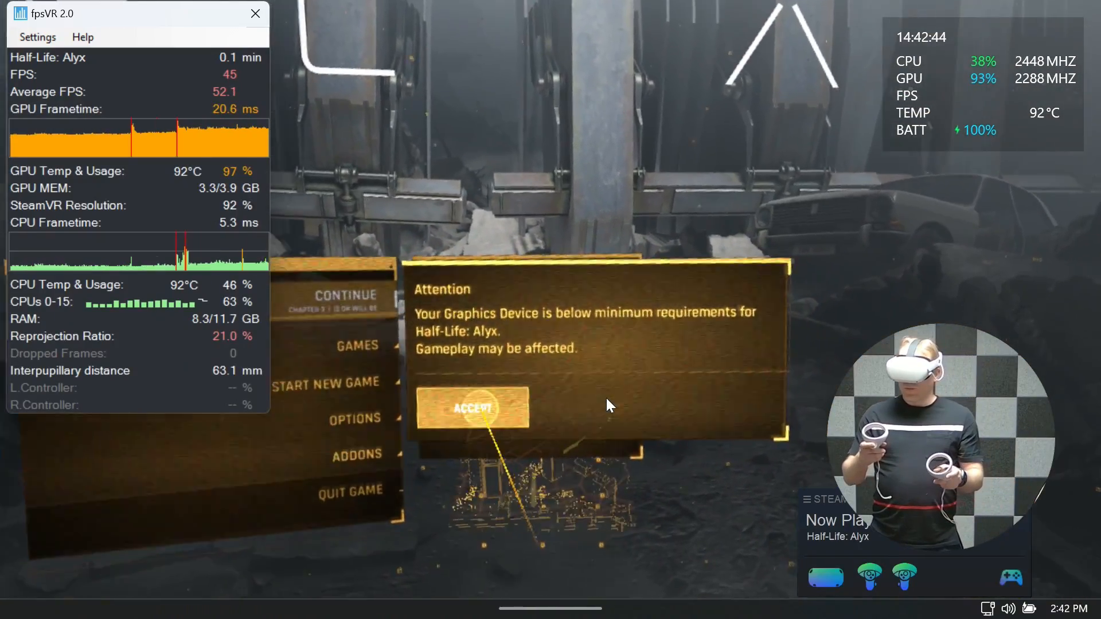
{"action": "left_click", "coordinate": [472, 408]}
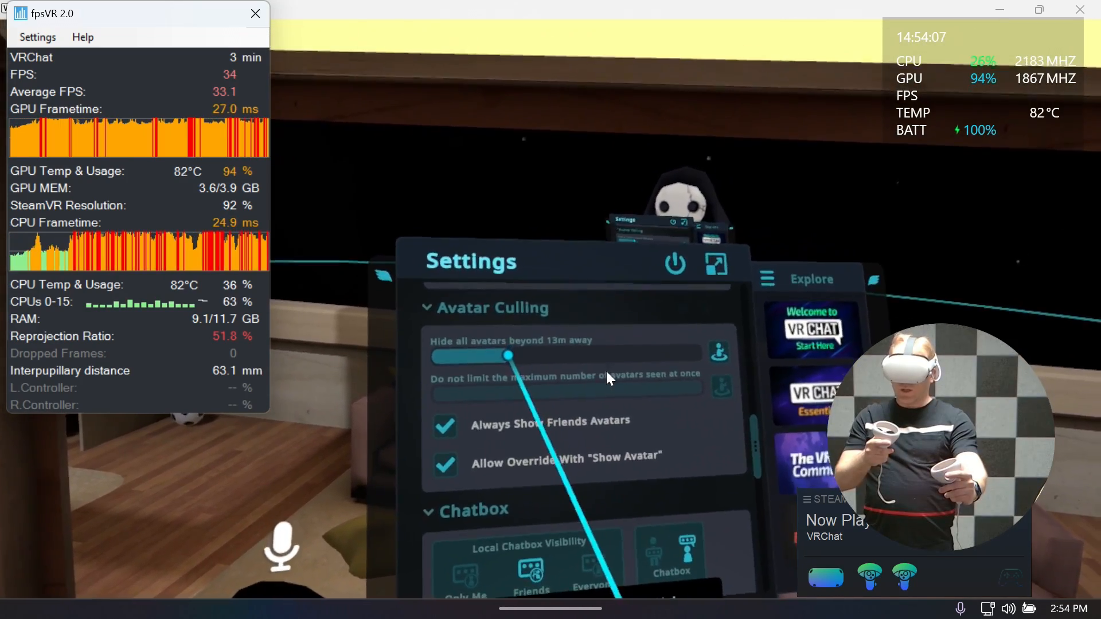
- Set VRChat avatar culling distance to 6m and maximum shown avatars to 6
{"action": "left_click_drag", "start_coordinate": [508, 356], "coordinate": [469, 358]}
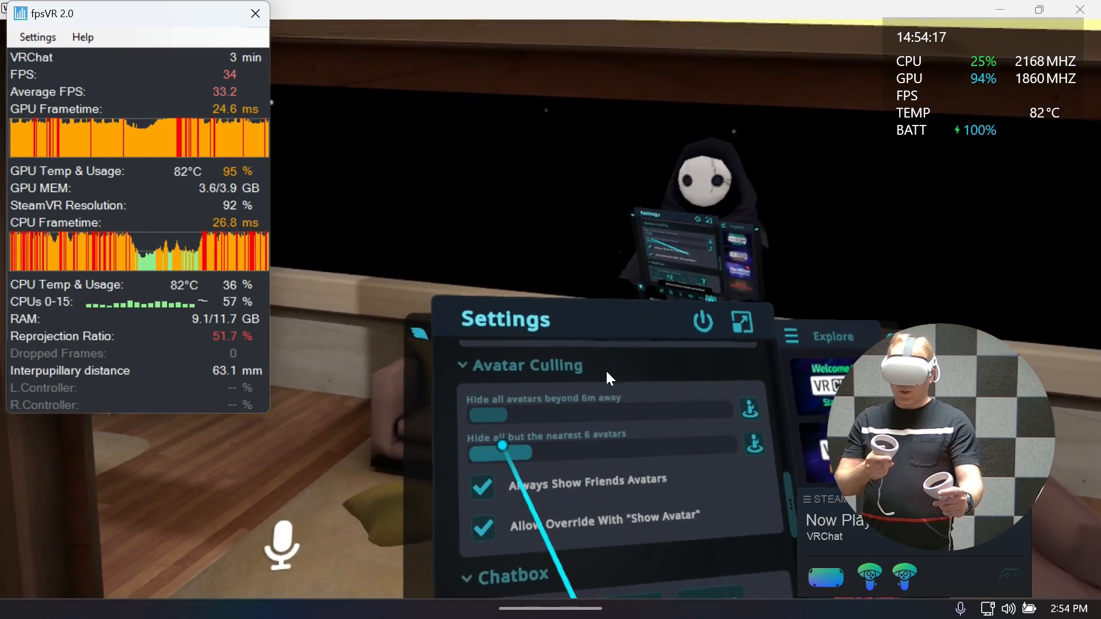
{"action": "left_click_drag", "start_coordinate": [501, 454], "coordinate": [478, 463]}
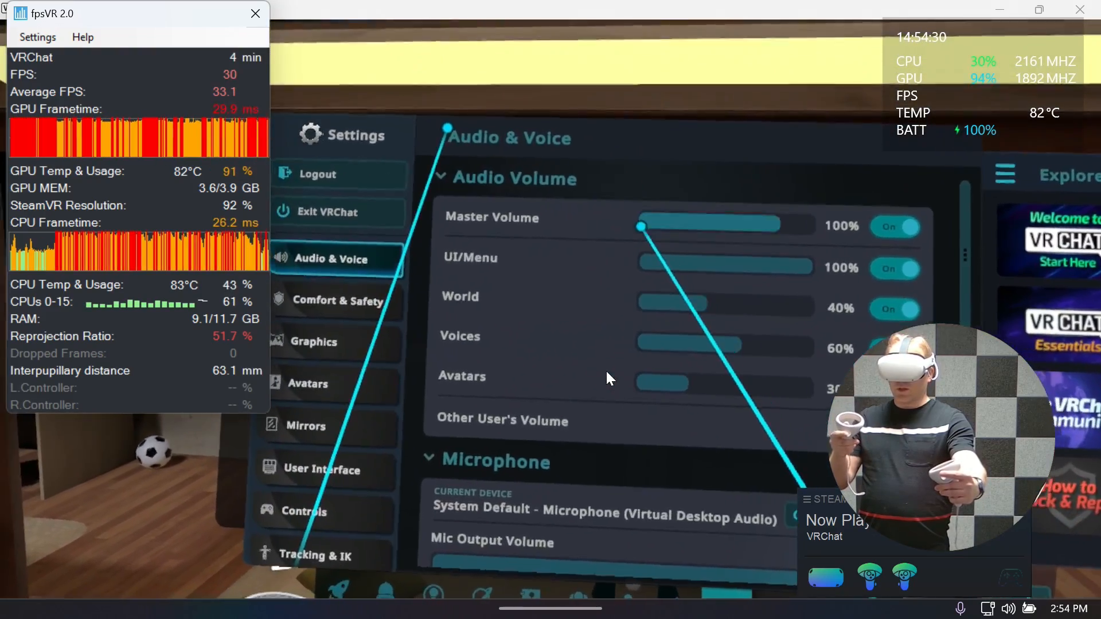
- Enable the Particle Limiter under VRChat's Graphics settings
{"action": "left_click", "coordinate": [314, 341]}
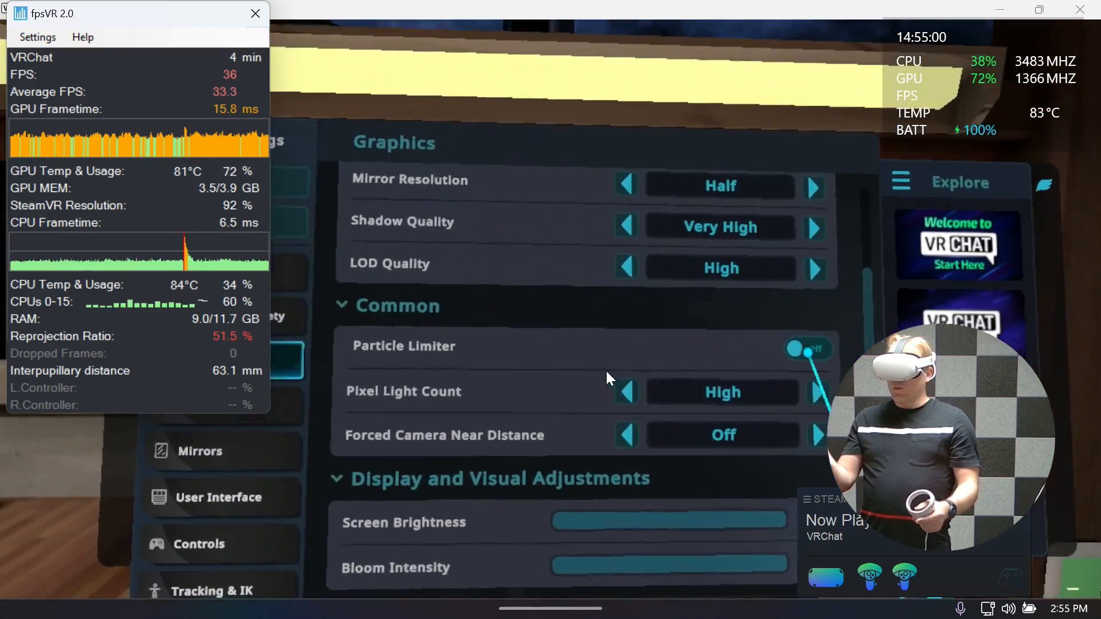
{"action": "left_click", "coordinate": [806, 349]}
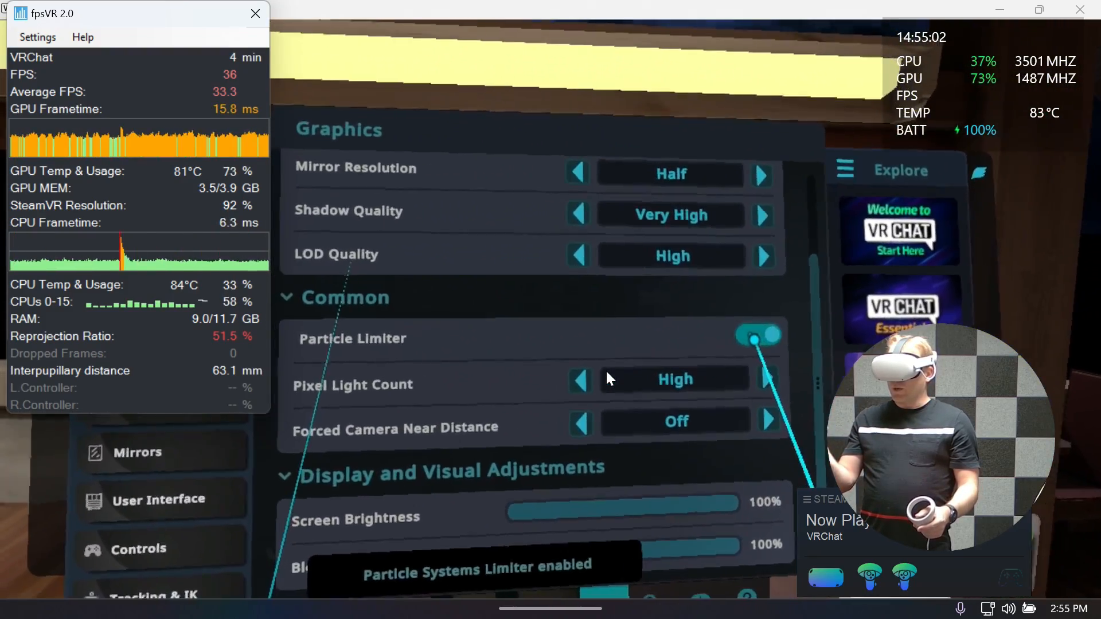